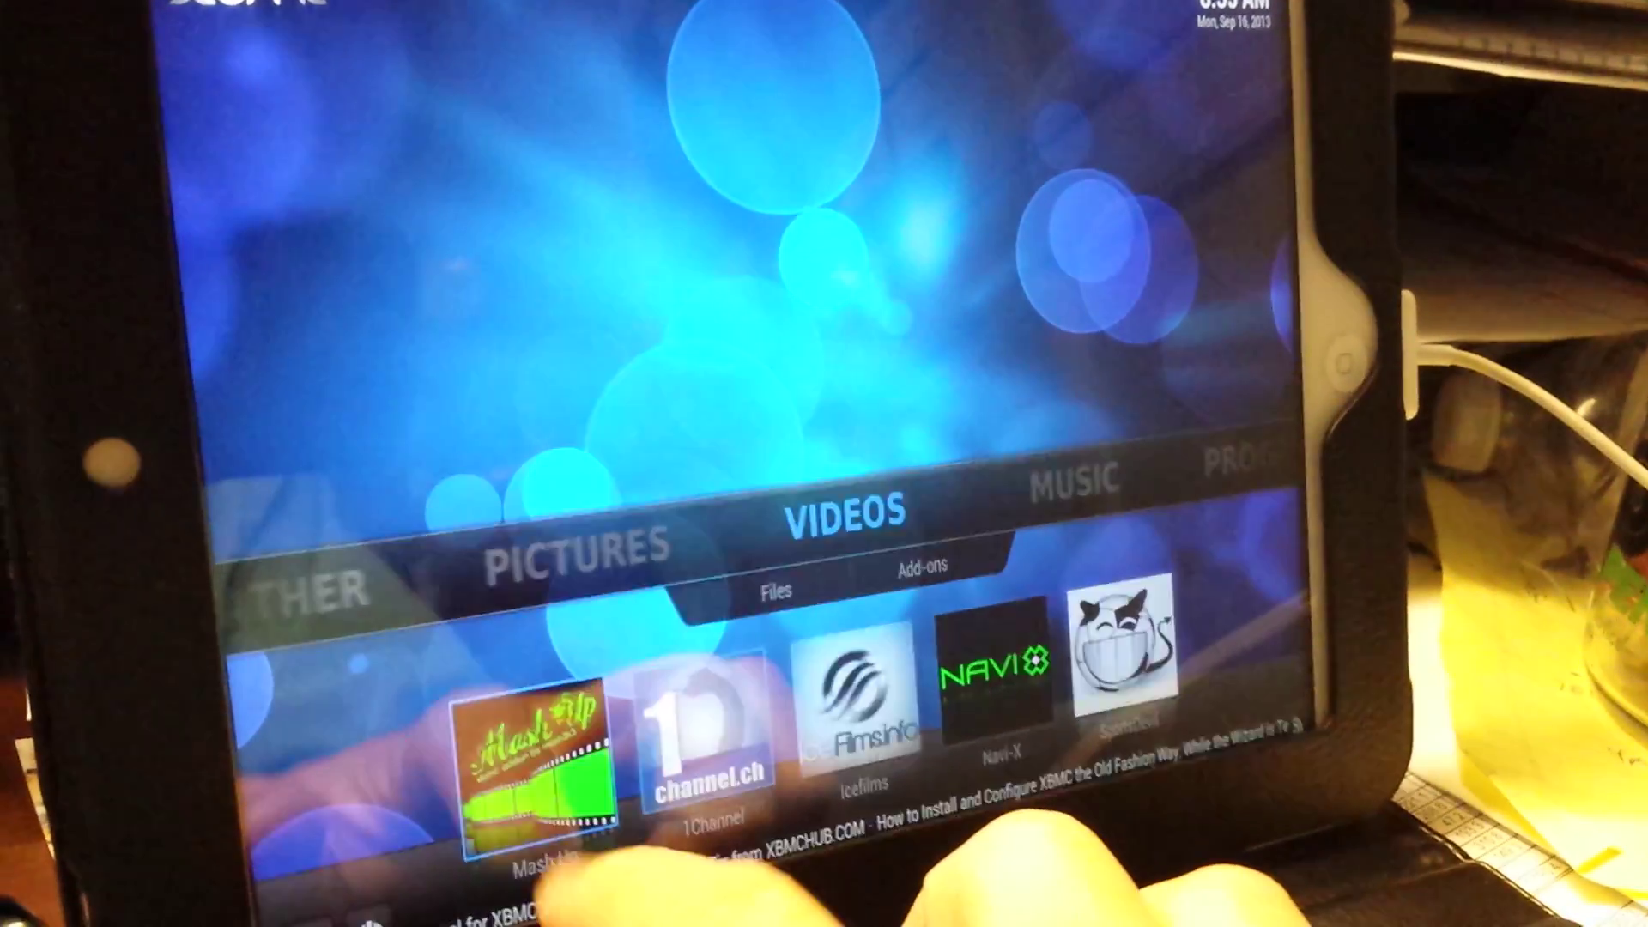
Step: Launch the Mash Up video add-on and enter its Fixes section listing the dated fixes
{"action": "left_click", "coordinate": [537, 758]}
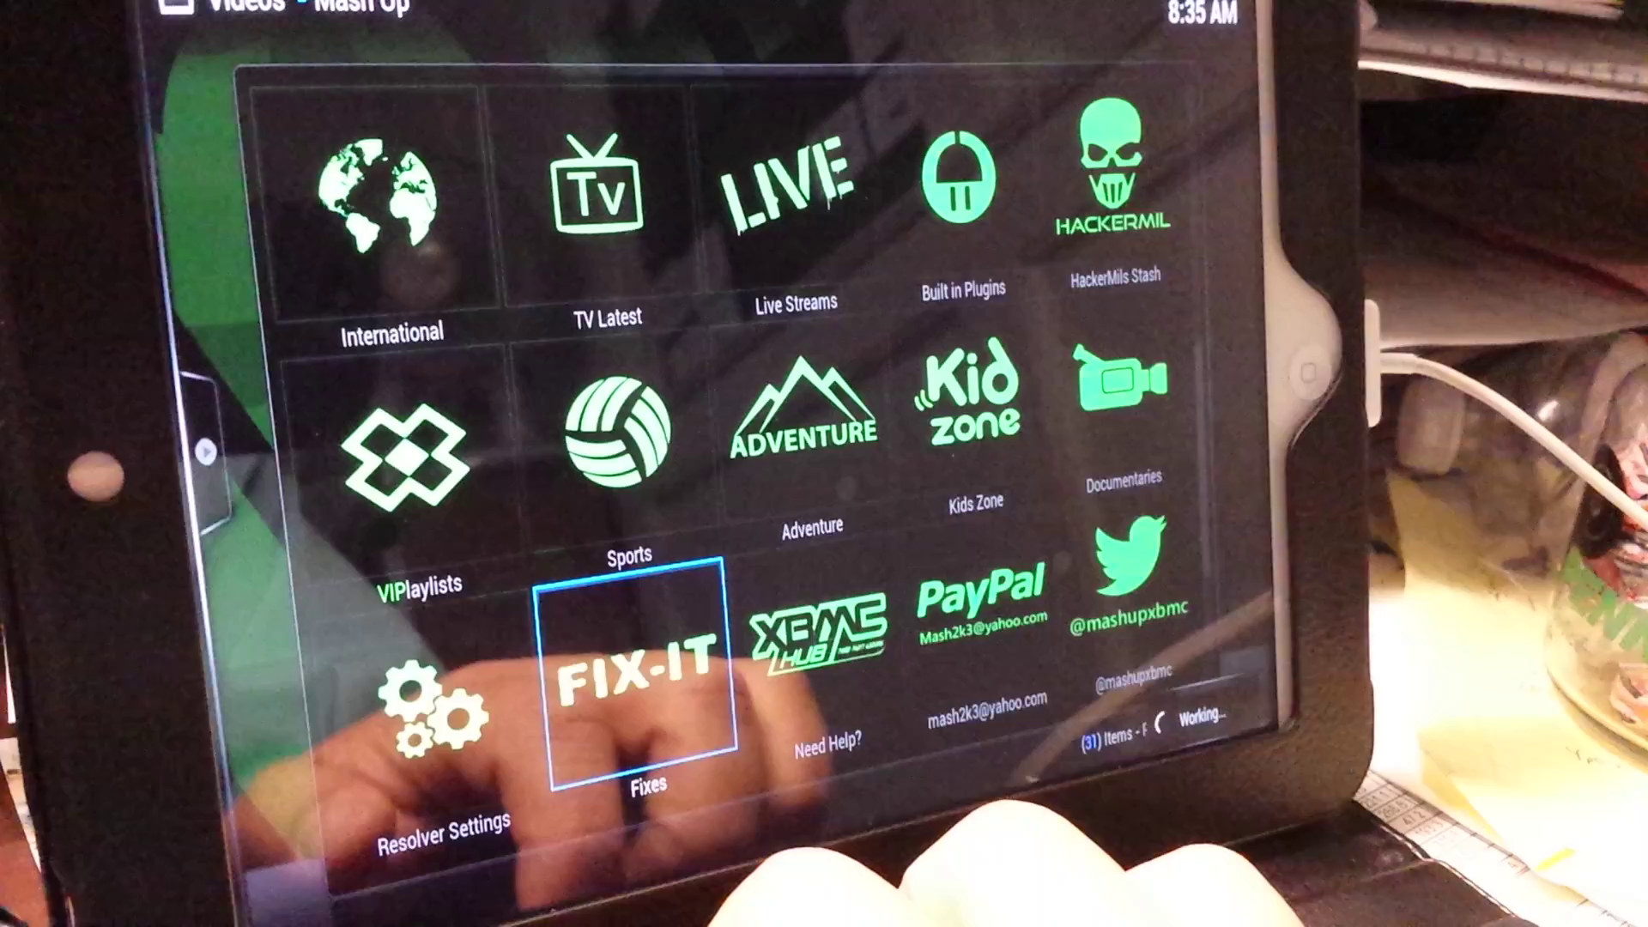
{"action": "left_click", "coordinate": [644, 674]}
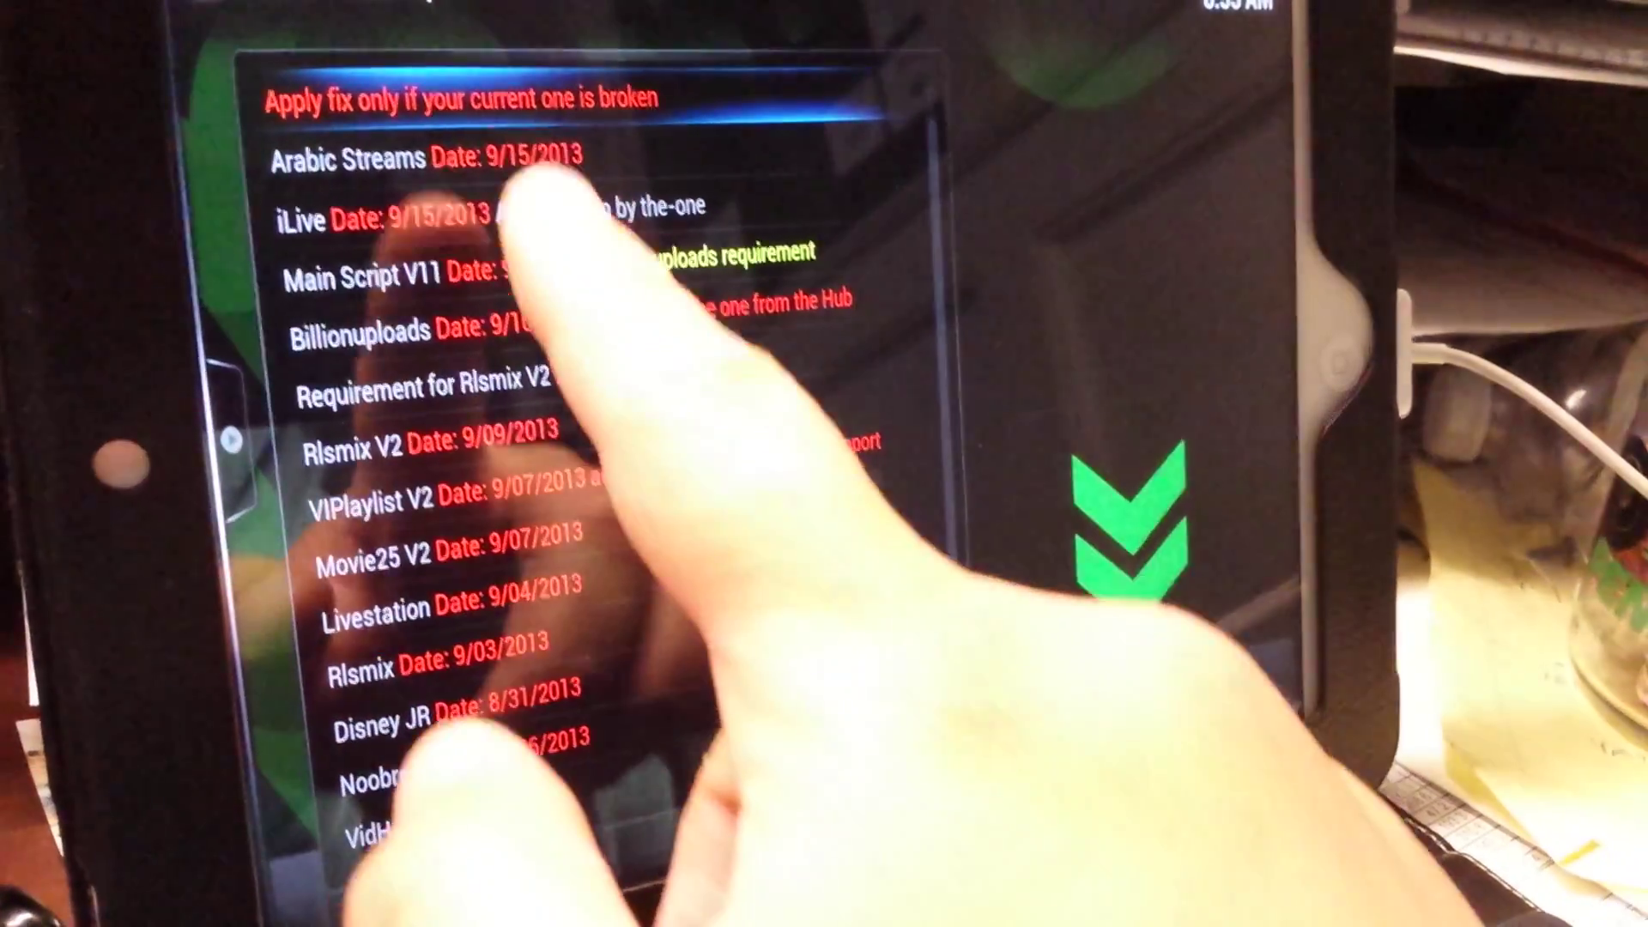